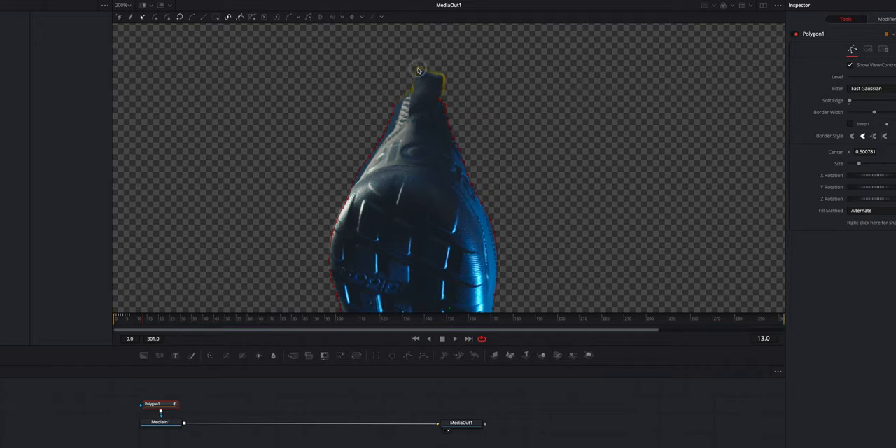
- Reshape the Polygon1 mask points to trace the keyed blue shoe's outline
left_click(384, 439)
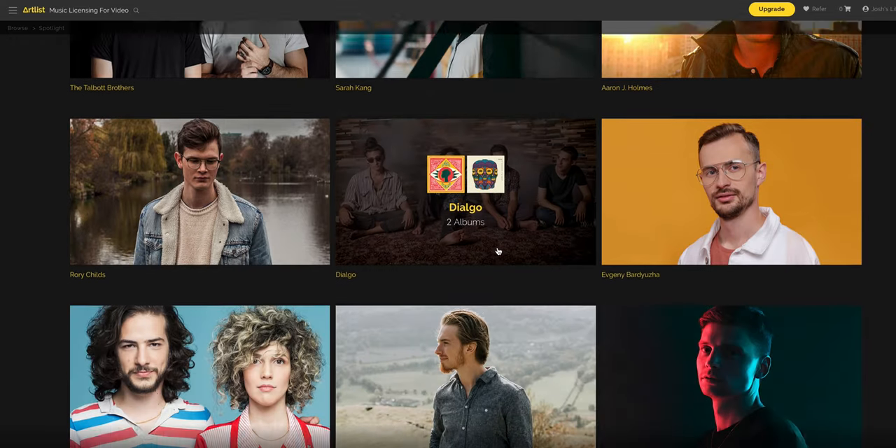
- Scroll down through the Artlist Spotlight artist grid
scroll("down", 3)
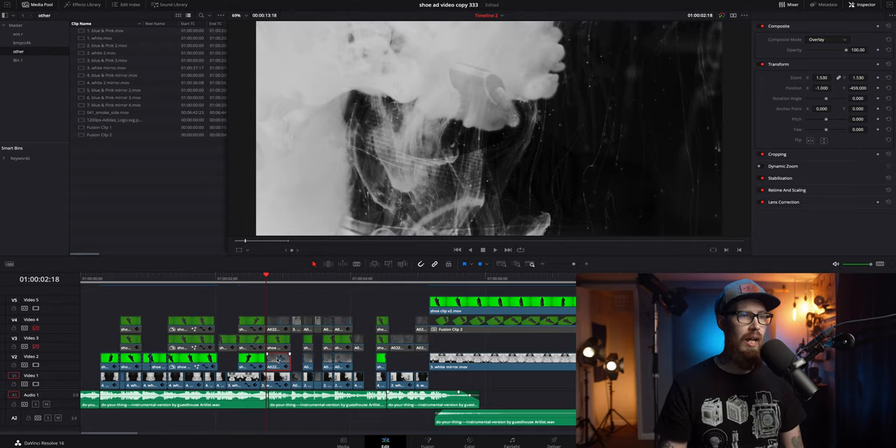
- Set the smoke clip's Composite Mode to Overlay in the Inspector
left_click(826, 40)
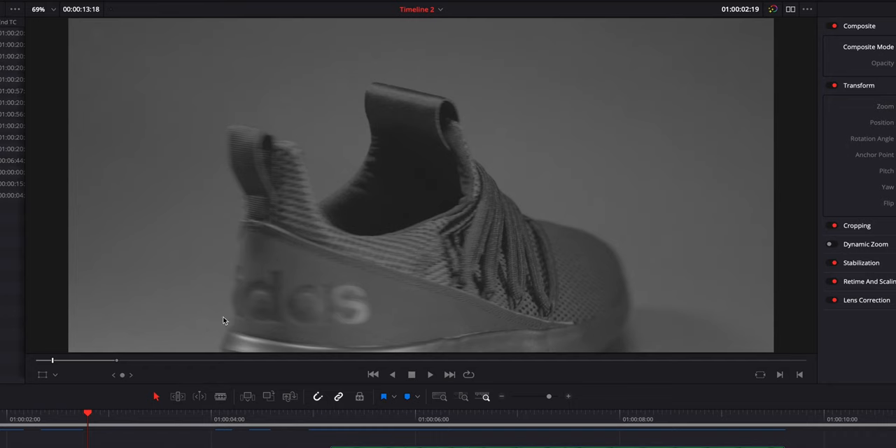
mouse_move(598, 354)
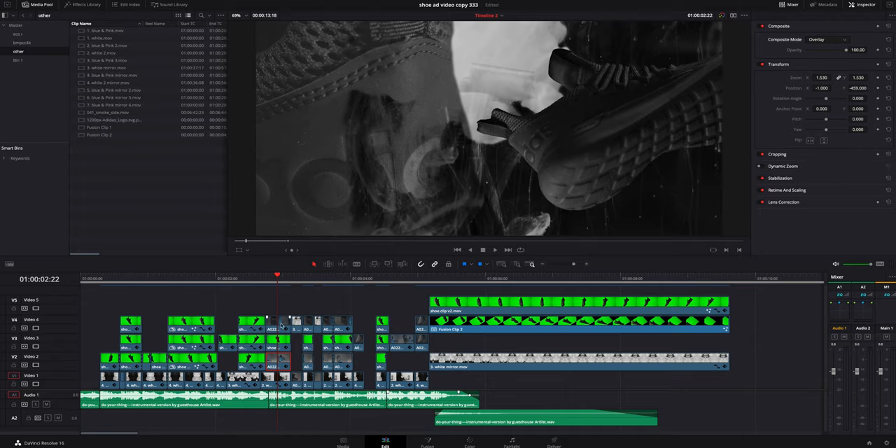
- Switch the adidas close-up clip to Normal composite mode and set Position X to -743.667
left_click(831, 40)
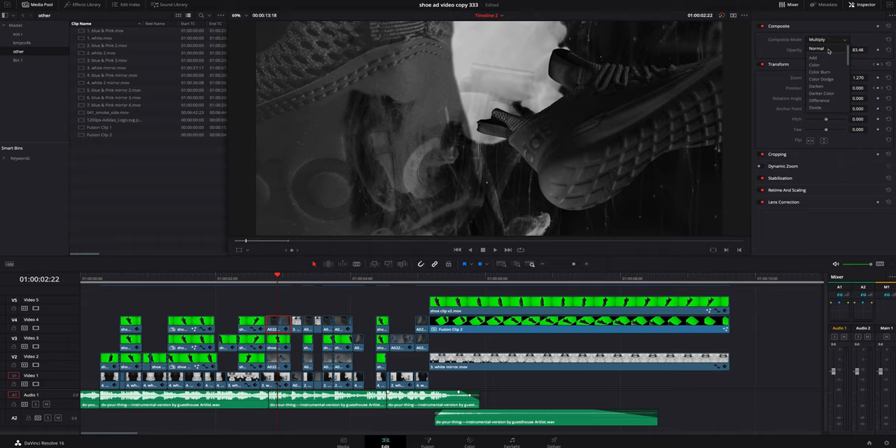
left_click(822, 47)
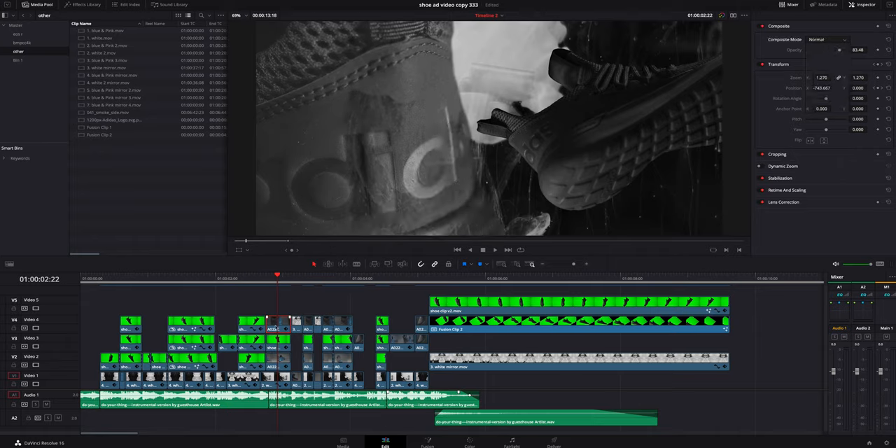
left_click(465, 446)
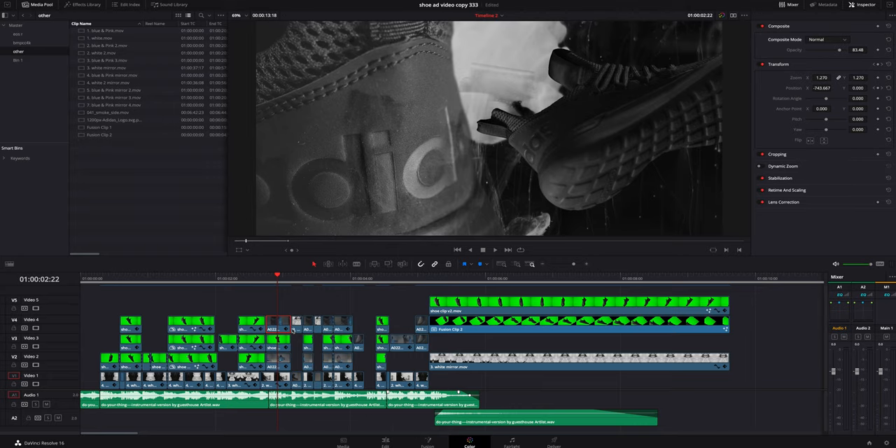
left_click(469, 441)
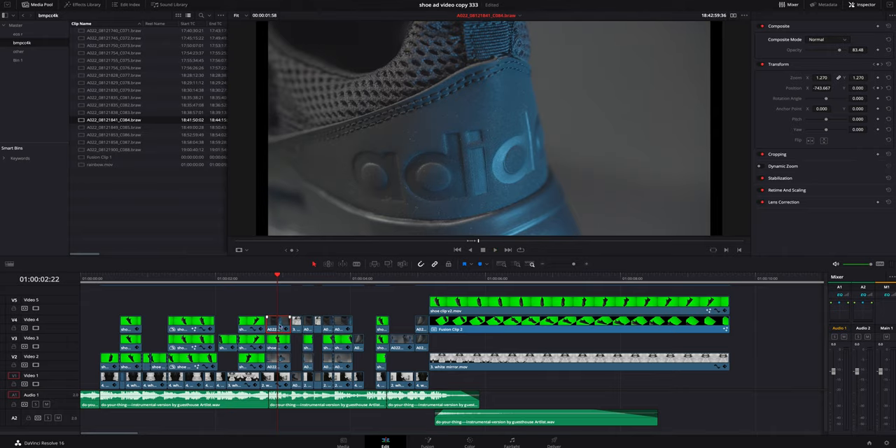
- Scrub the adidas source clip, then change Position X to -726.667
left_click_drag(277, 274, 273, 274)
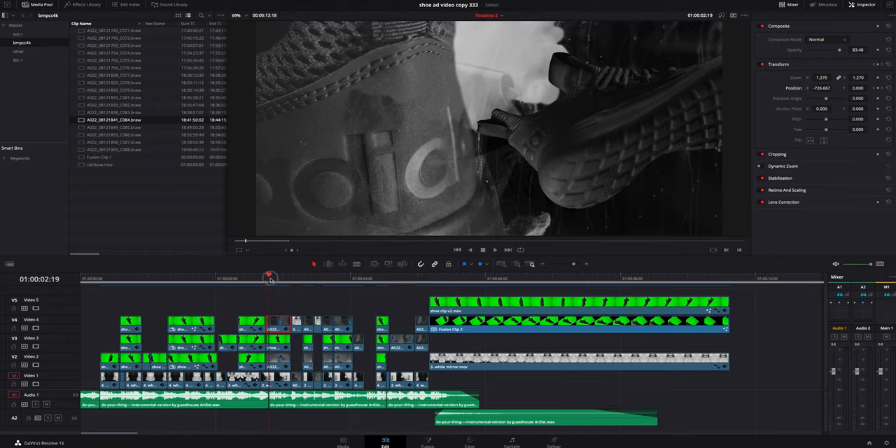
left_click(277, 279)
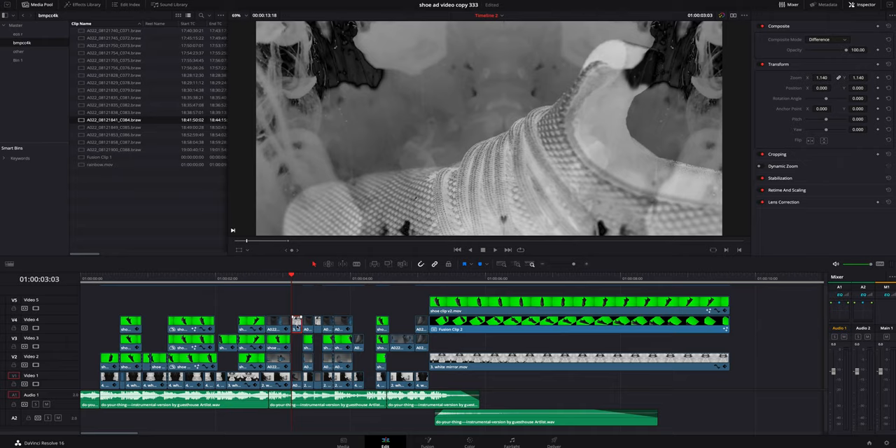
mouse_move(824, 42)
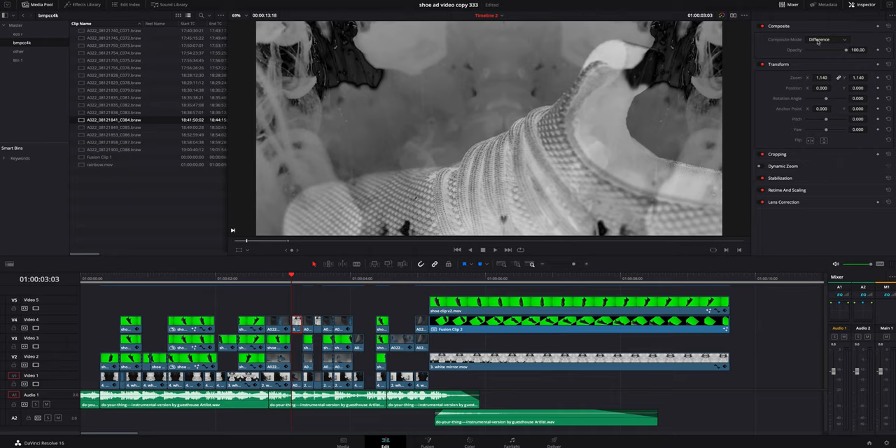
left_click(826, 40)
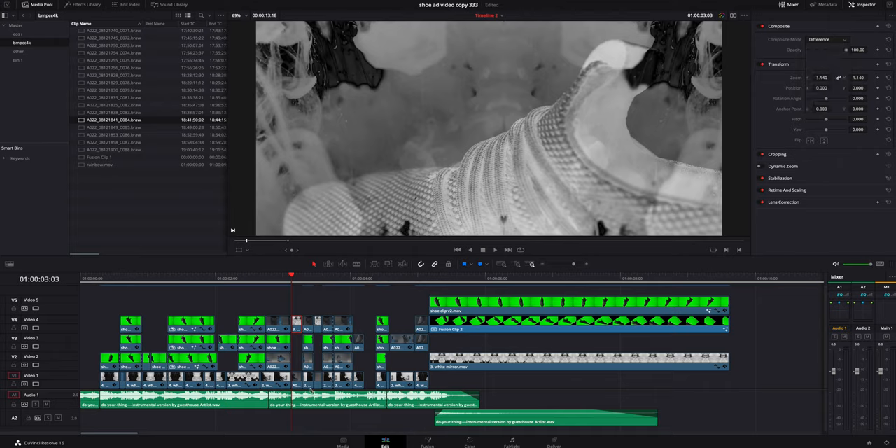
left_click(828, 40)
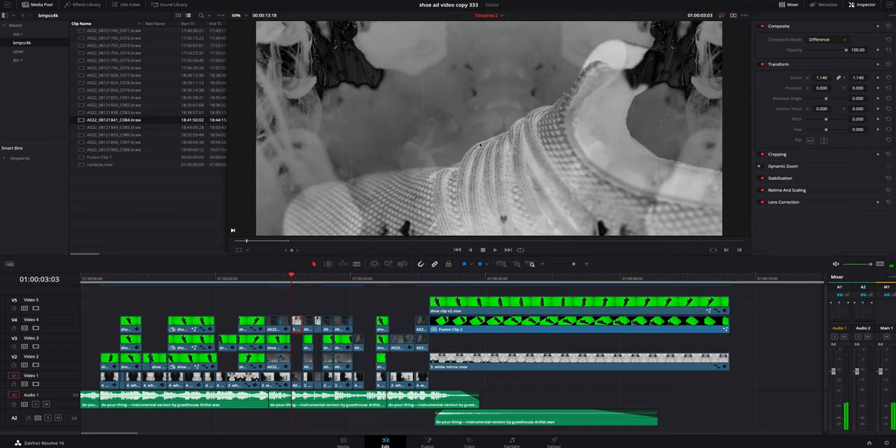
mouse_move(640, 147)
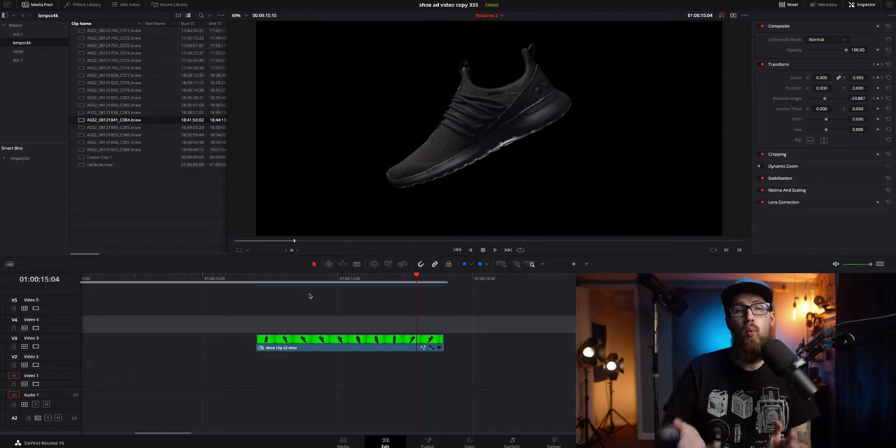
- Select the shoe clip v2.mov on V3 to bring it into the viewer
left_click(428, 442)
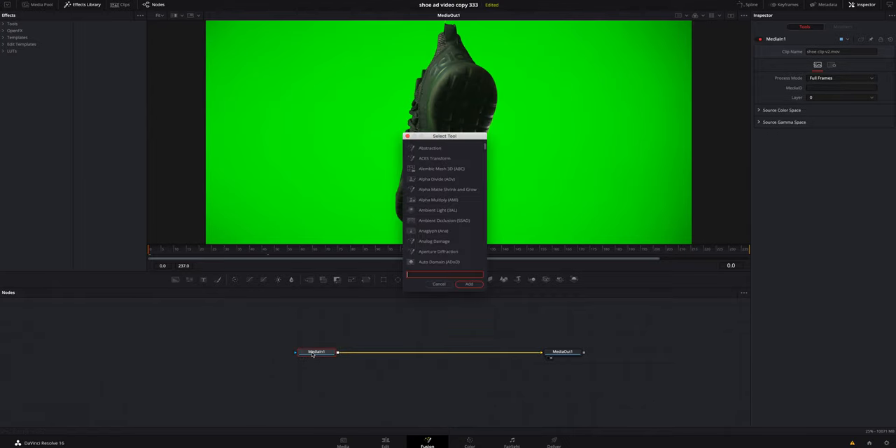
- Add a Delta Keyer and set its matte Threshold Low to 0.417 and High to 0.511
type("del")
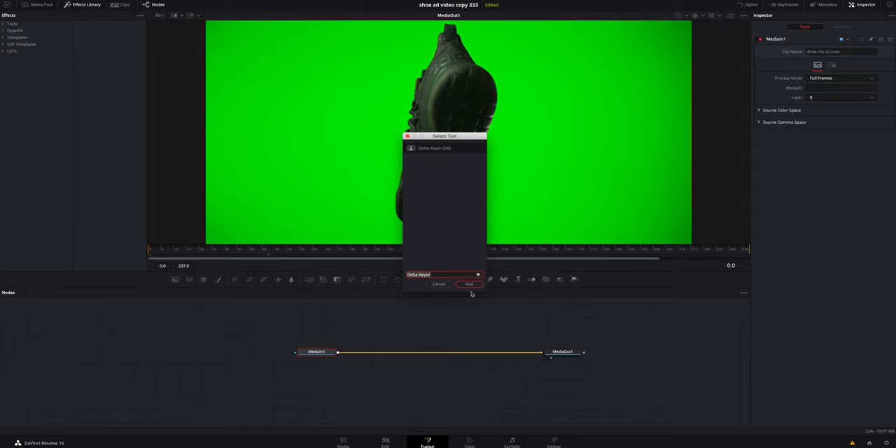
left_click(468, 283)
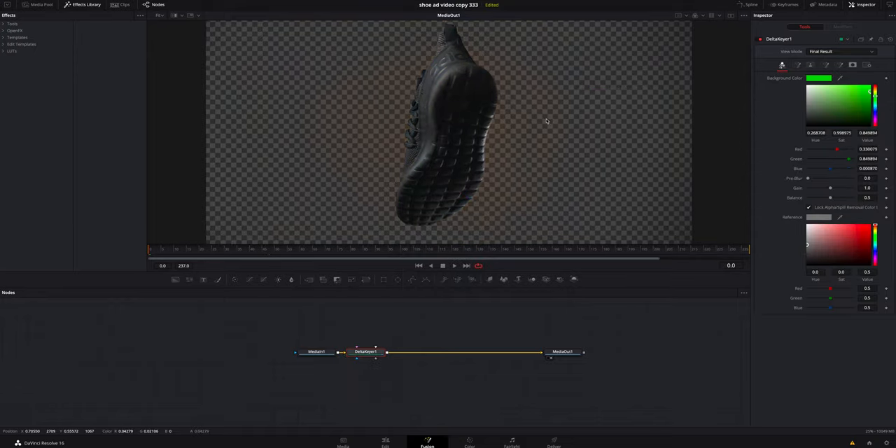
left_click(812, 65)
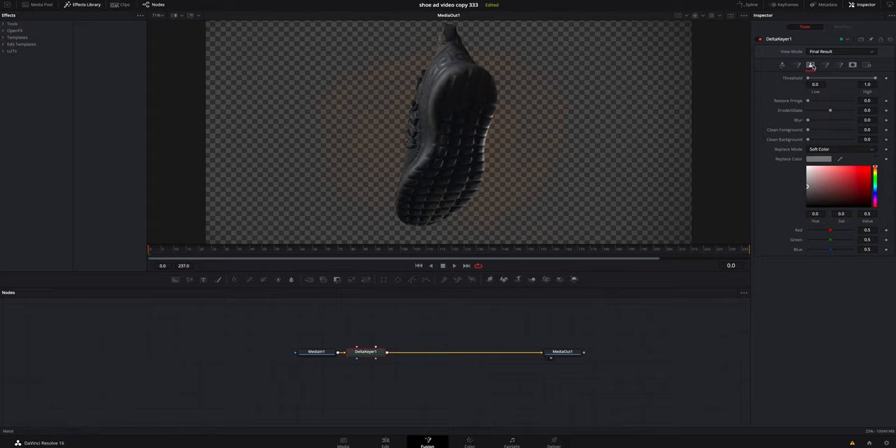
left_click_drag(807, 78, 826, 78)
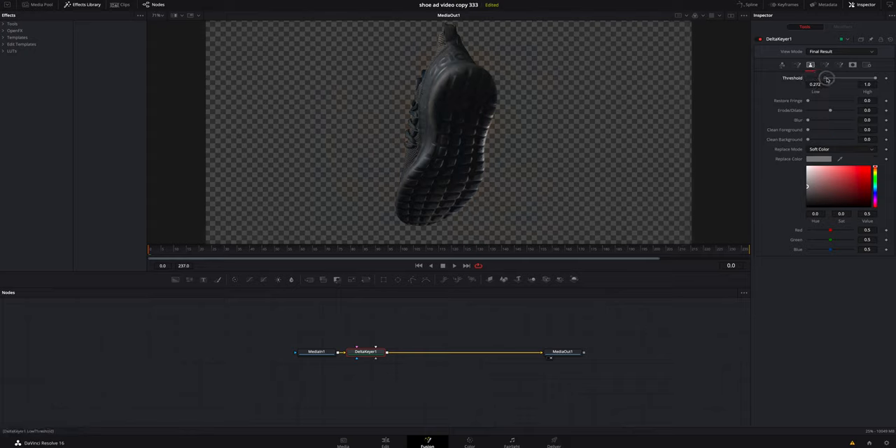
left_click_drag(875, 78, 859, 78)
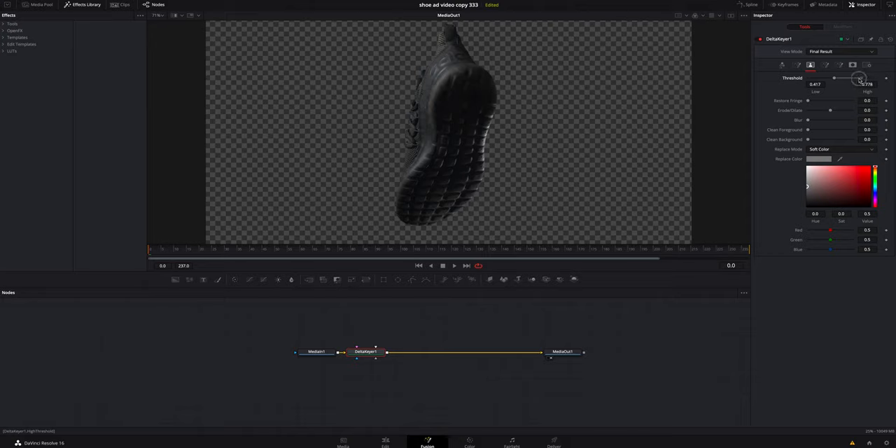
left_click_drag(859, 79, 849, 78)
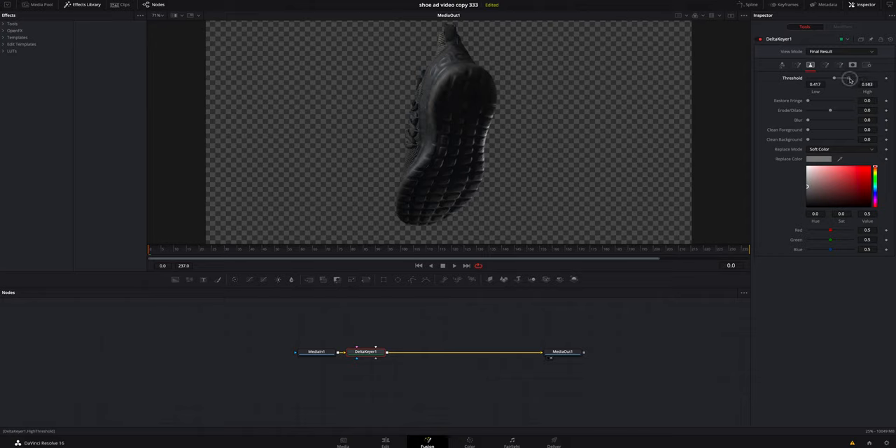
left_click_drag(850, 78, 843, 77)
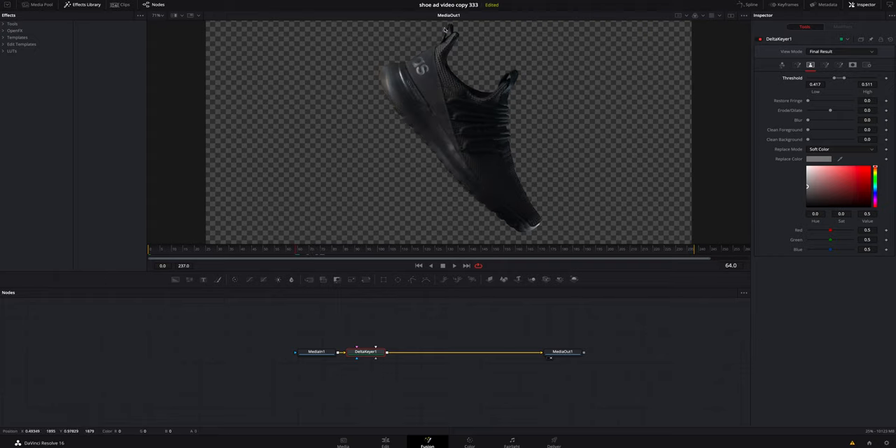
left_click(387, 443)
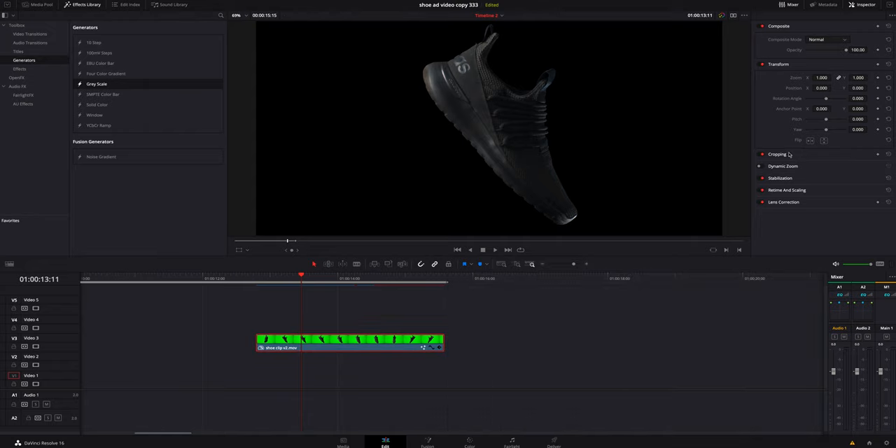
- Set Crop Top to 22 and Zoom to 0.700, and rotate the shoe sideways
left_click(777, 154)
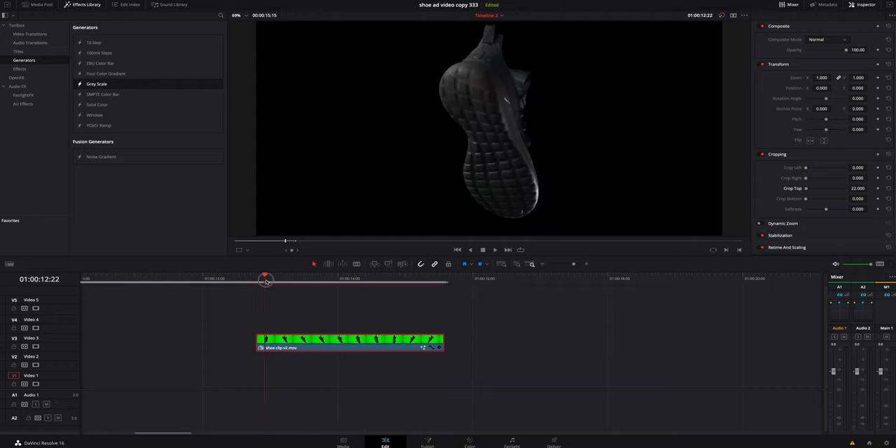
right_click(347, 343)
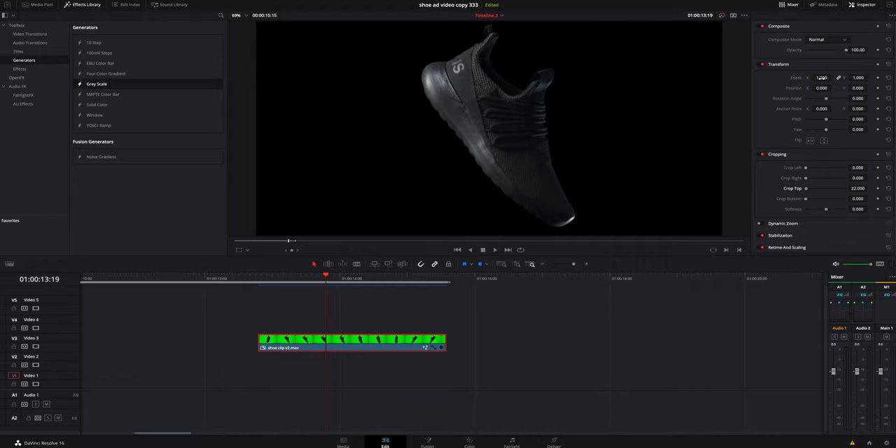
left_click_drag(830, 77, 808, 77)
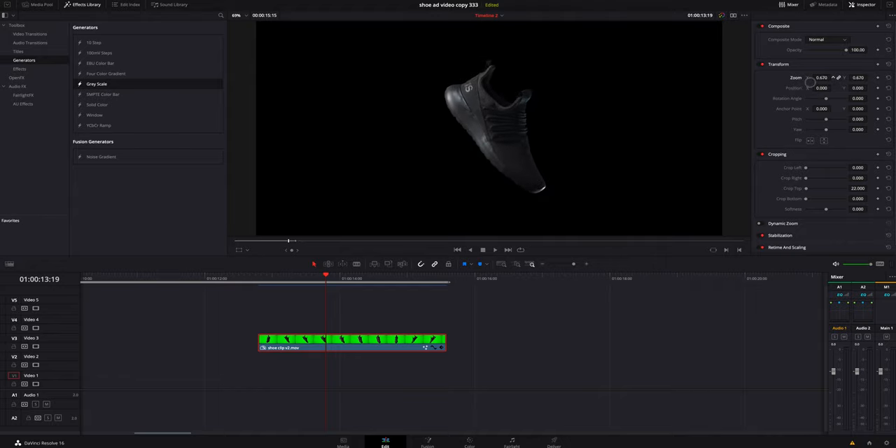
left_click_drag(826, 98, 822, 99)
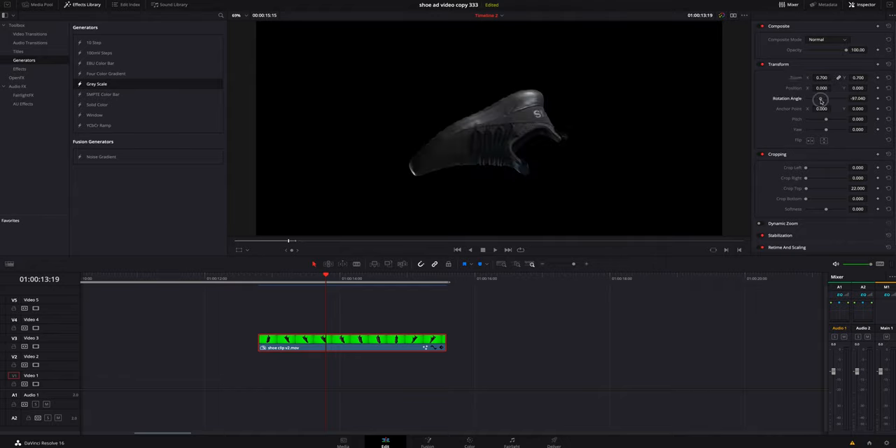
left_click_drag(823, 98, 875, 98)
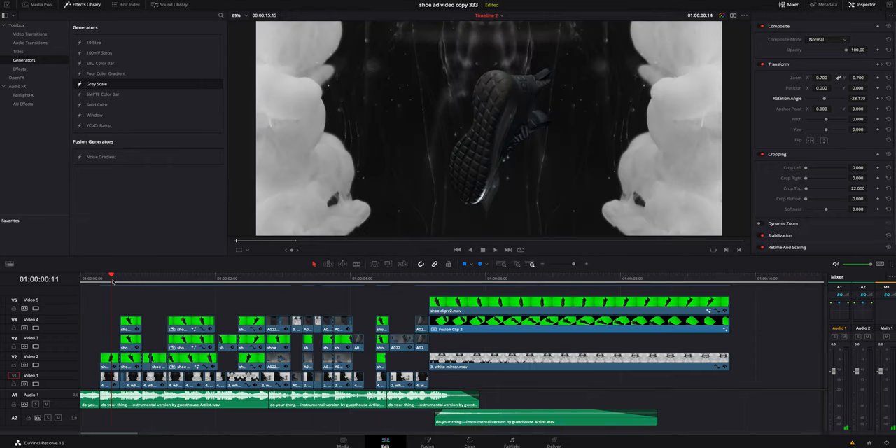
mouse_move(124, 279)
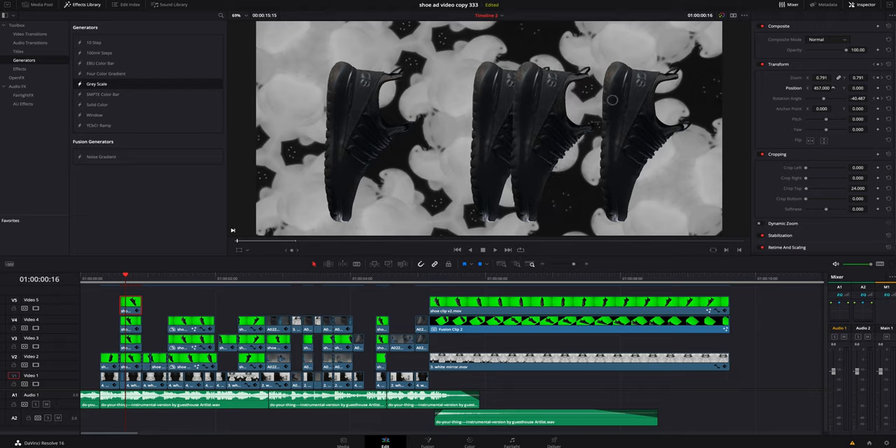
- Scrub the timeline to preview the tripled, keyframed shoe clips
left_click_drag(823, 88, 841, 87)
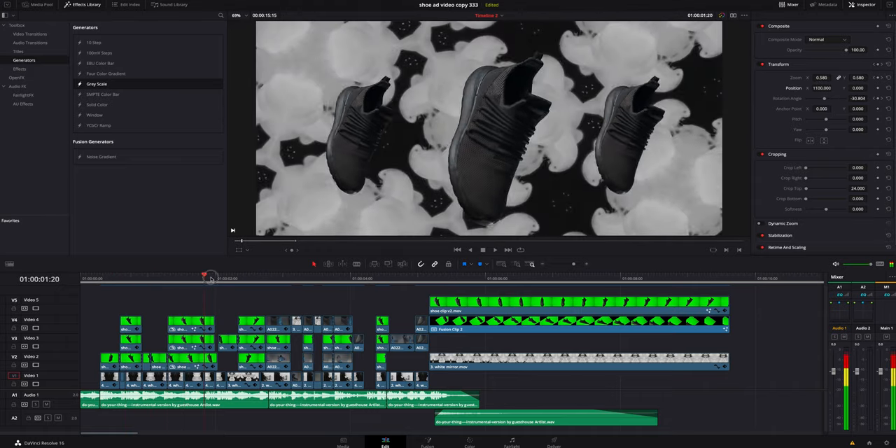
left_click(249, 278)
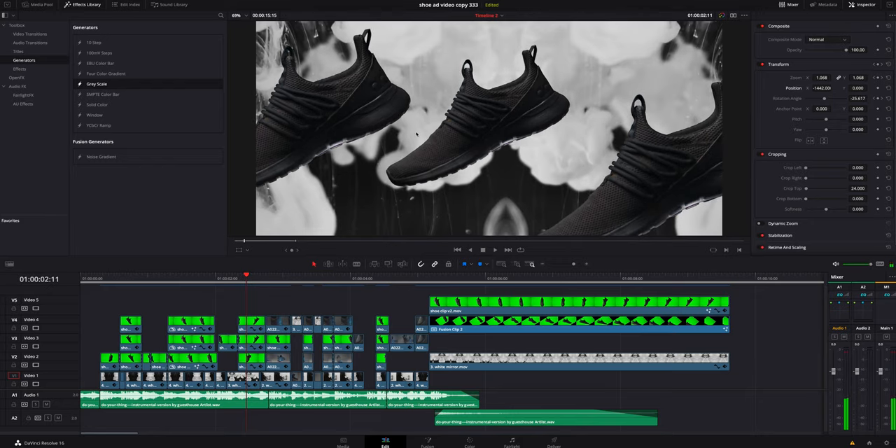
mouse_move(429, 244)
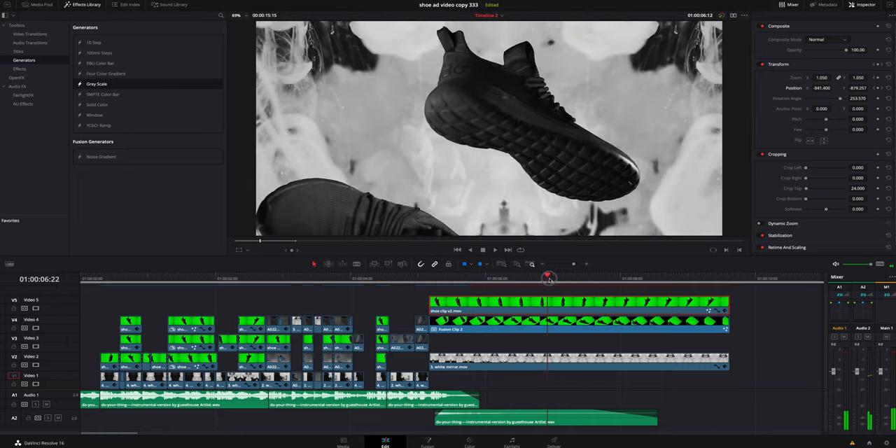
- Move to 06:15 on the Video 5 shoe, then open the logo reveal composite
left_click(548, 278)
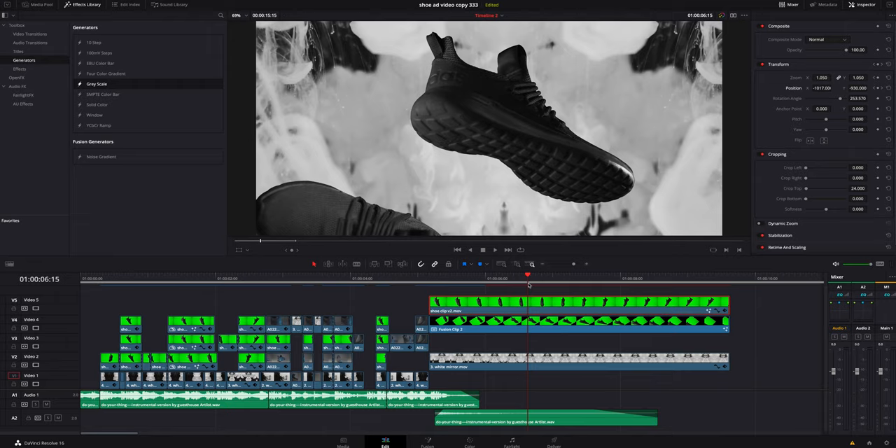
mouse_move(532, 287)
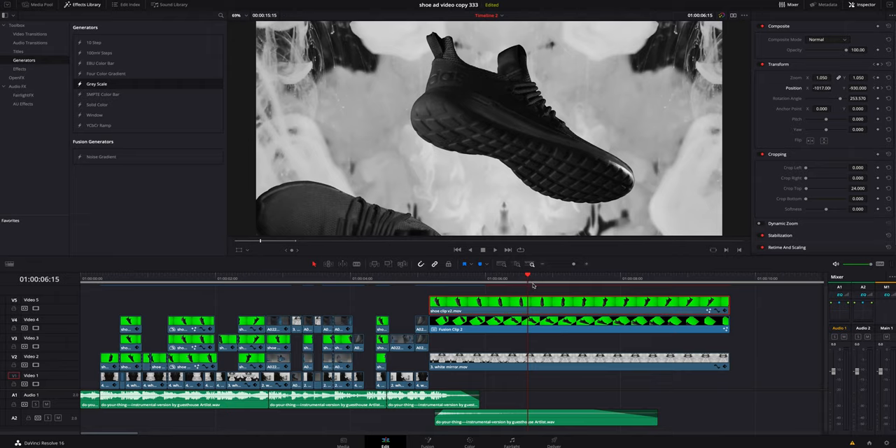
mouse_move(540, 280)
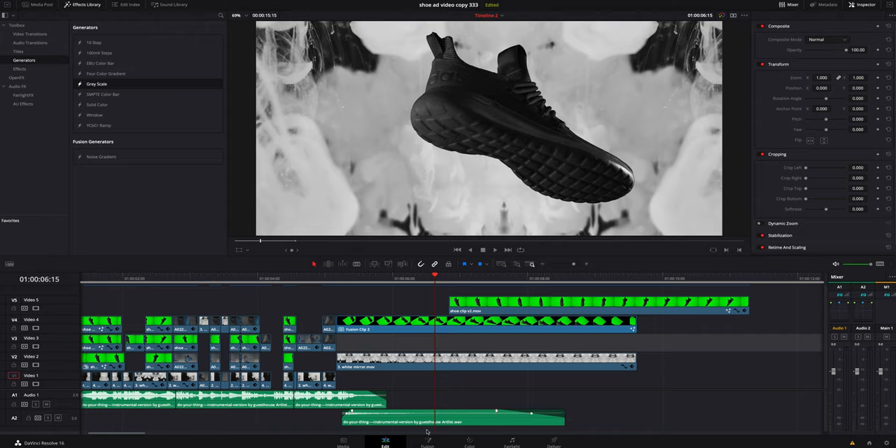
left_click(422, 447)
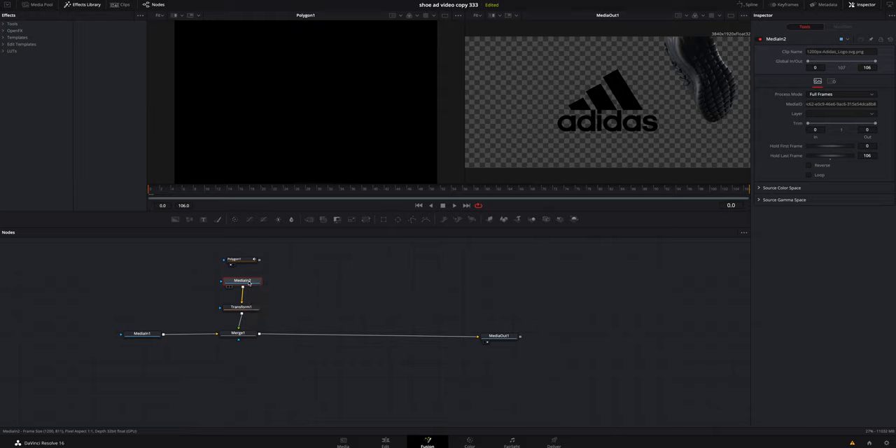
- Inspect the logo composite's Transform1, Merge1 and Polygon1 node settings
left_click(240, 306)
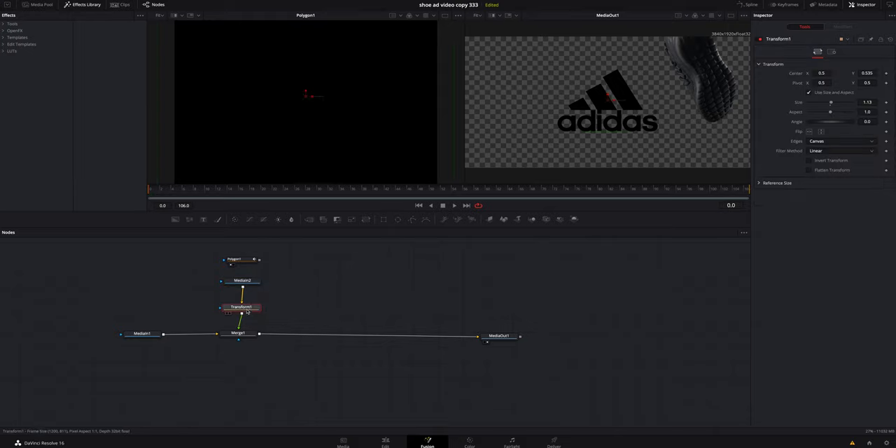
left_click(239, 333)
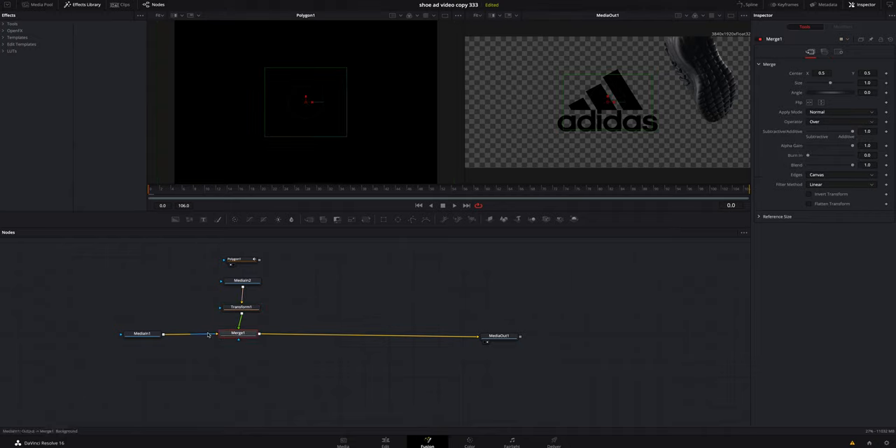
left_click(235, 259)
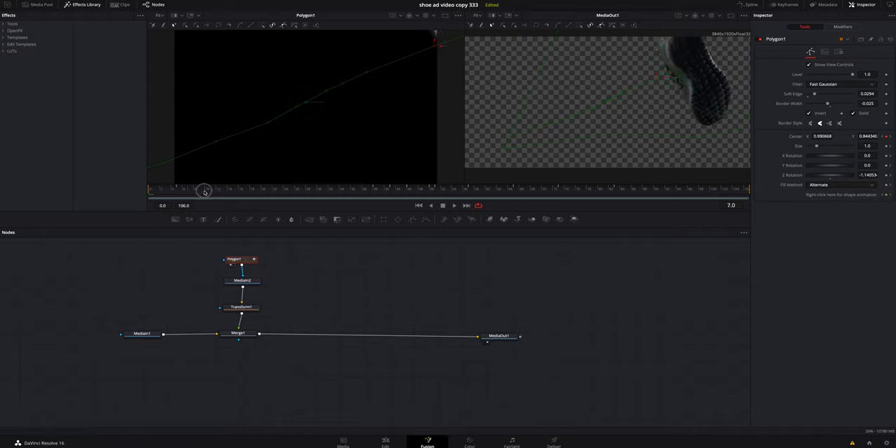
- Scrub the Fusion ruler from frame 7 to 87 as the mask reveals the Adidas logo
left_click_drag(203, 191, 343, 191)
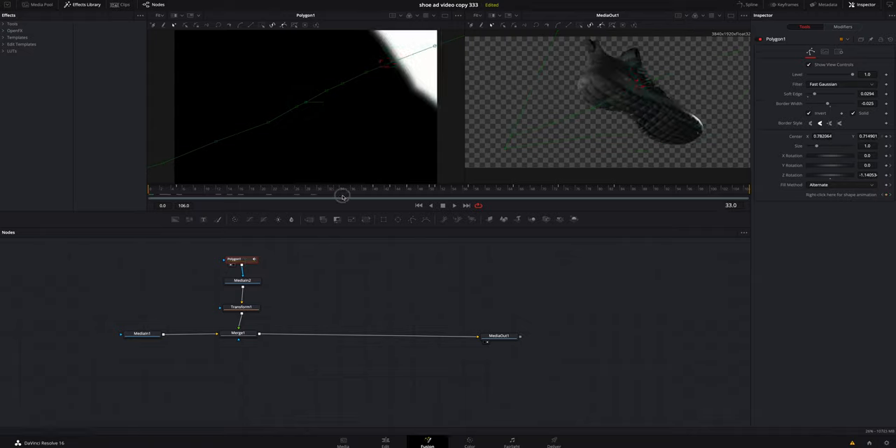
left_click_drag(343, 189, 446, 189)
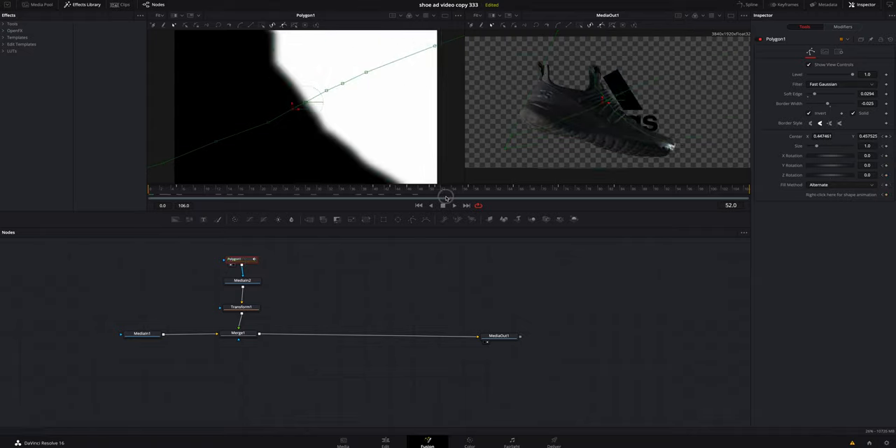
left_click_drag(446, 189, 643, 189)
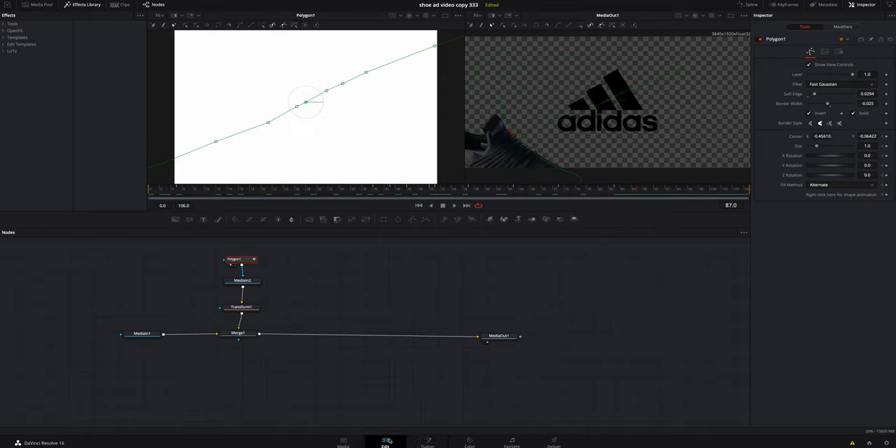
- On the Edit page, preview the timeline near 07:18 where the Adidas logo appears
left_click(385, 445)
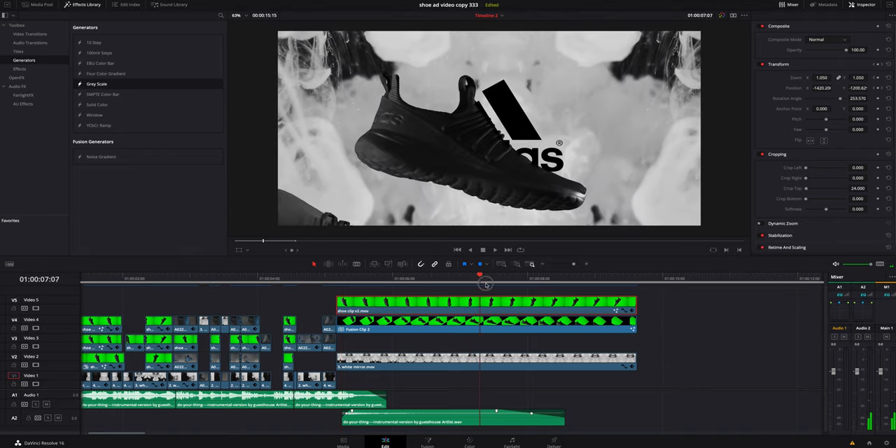
left_click(509, 284)
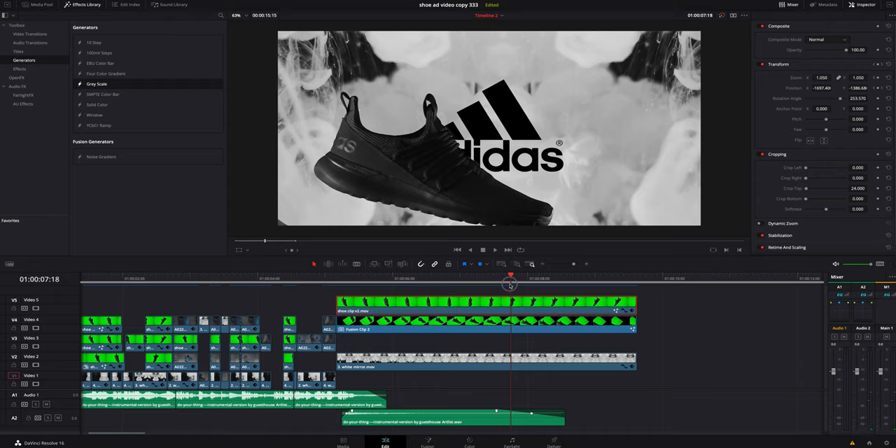